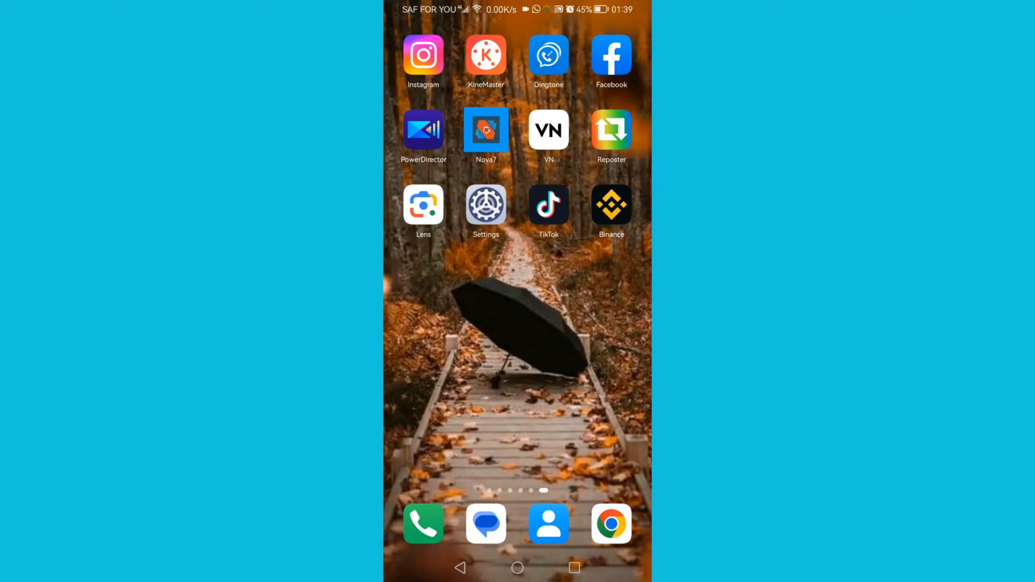
- Launch Instagram from the home screen and go to my own profile page
{"action": "left_click", "coordinate": [423, 58]}
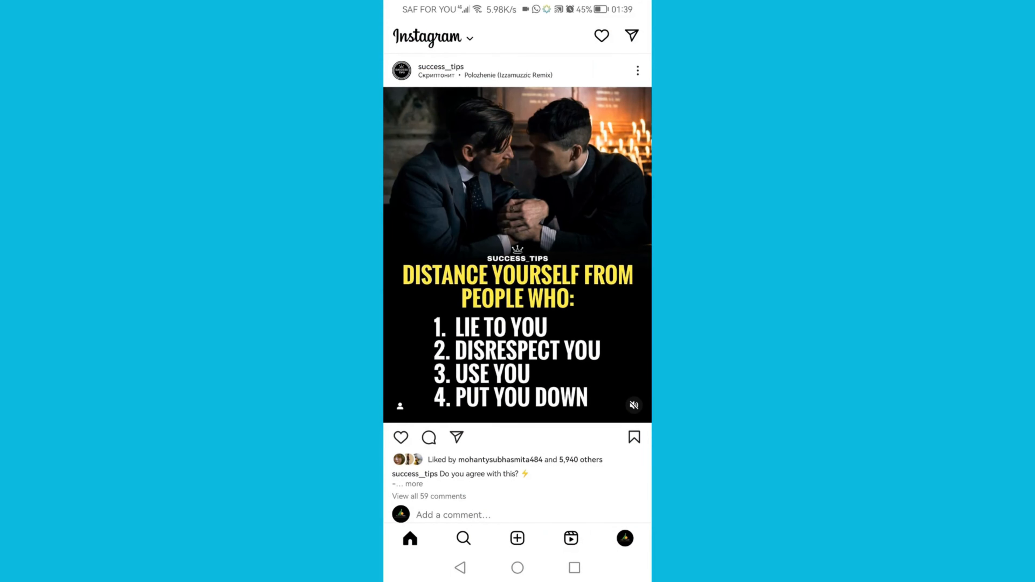
{"action": "left_click", "coordinate": [624, 538]}
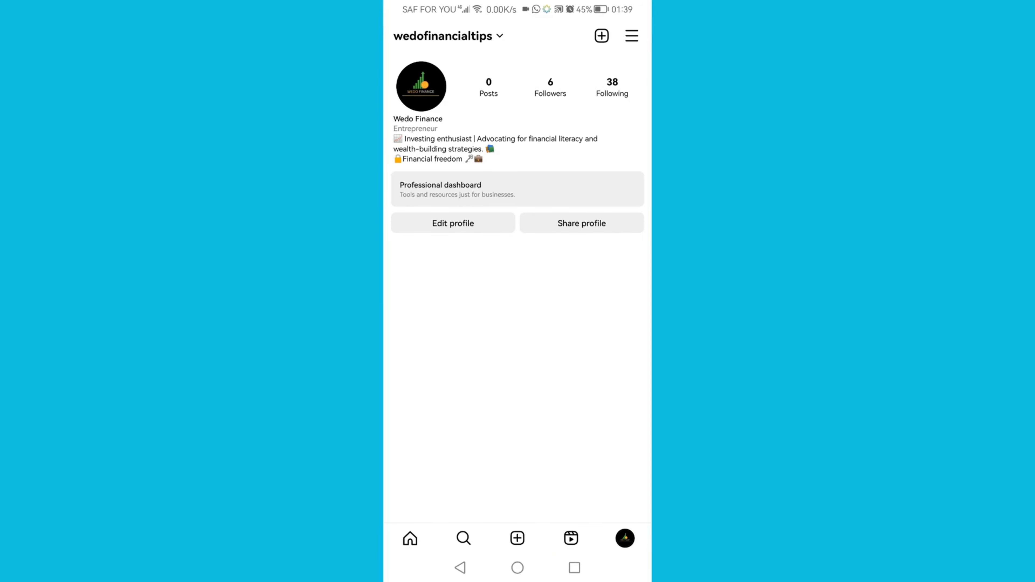
- Reach Accounts Center via Settings and privacy and view its Profiles list
{"action": "left_click", "coordinate": [630, 36]}
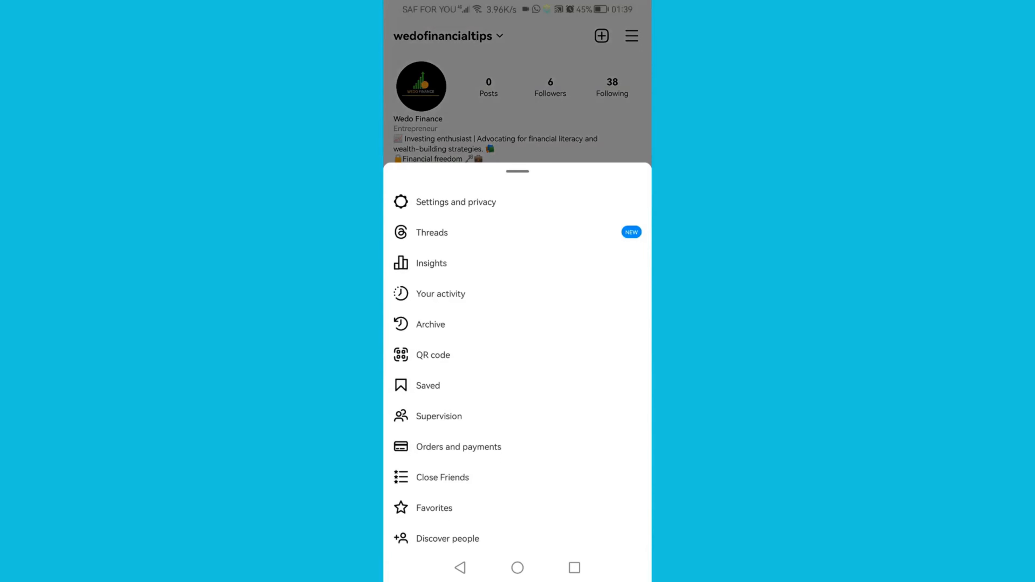
{"action": "left_click", "coordinate": [454, 202]}
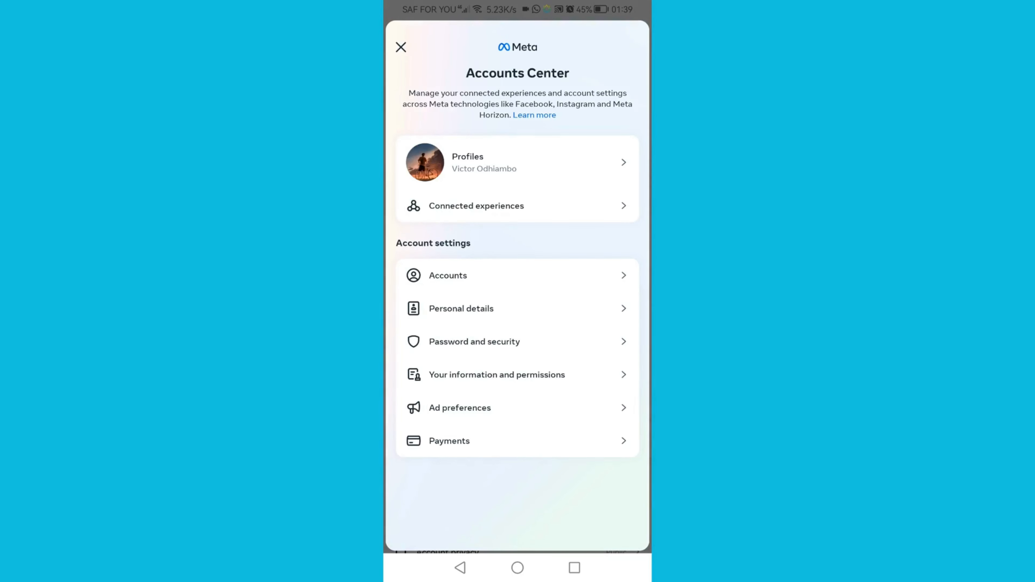
{"action": "left_click", "coordinate": [517, 162]}
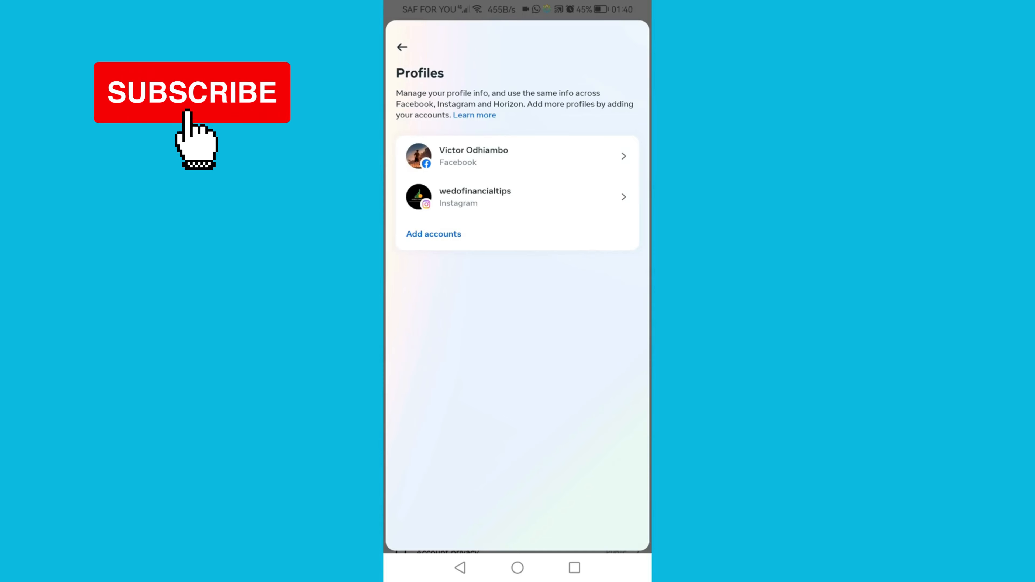
- Under Connected experiences, set Logging in with accounts to 'Allow all accounts to log into each other'
{"action": "left_click", "coordinate": [401, 46]}
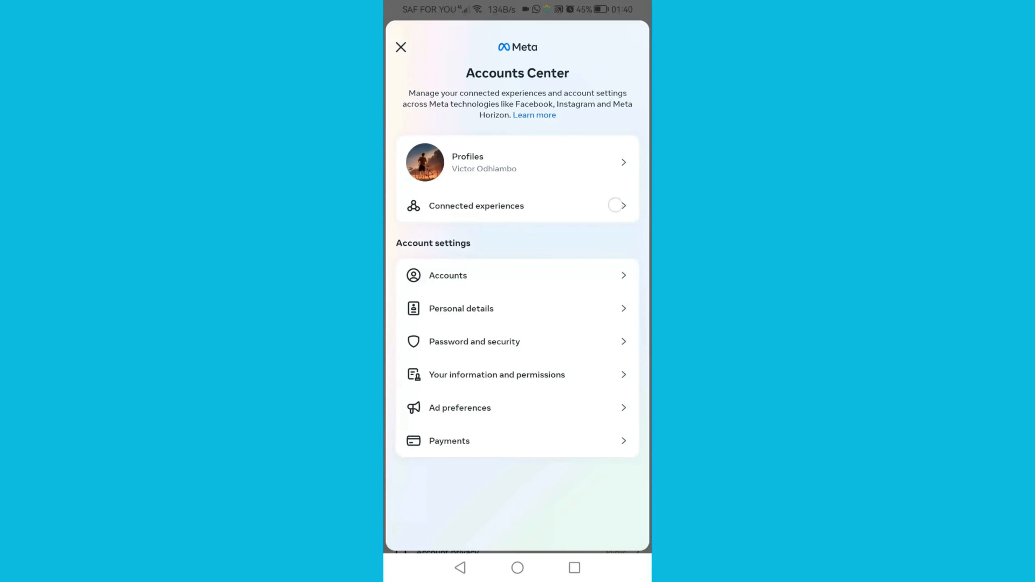
{"action": "left_click", "coordinate": [477, 205]}
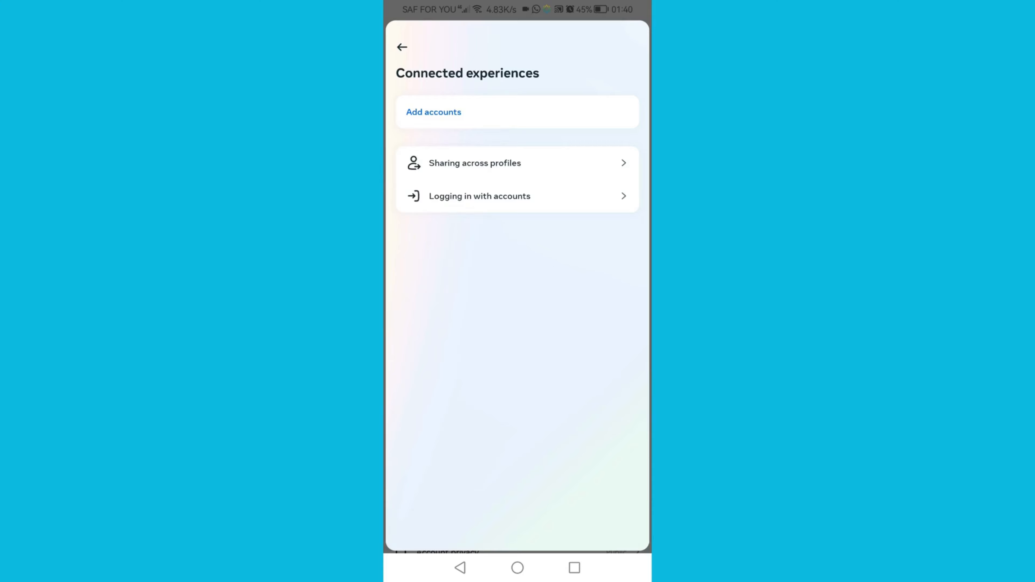
{"action": "left_click", "coordinate": [478, 196]}
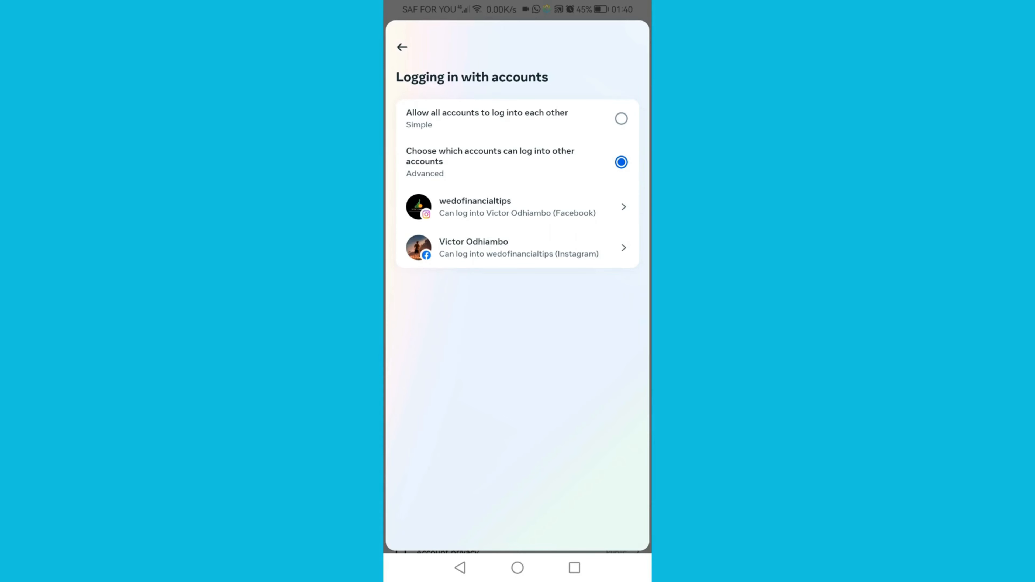
{"action": "left_click", "coordinate": [620, 118]}
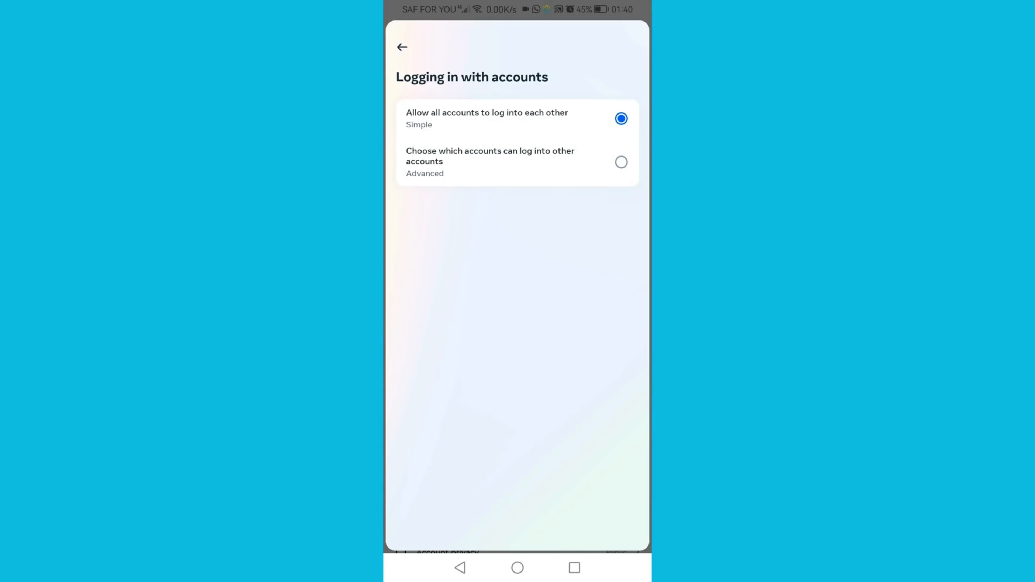